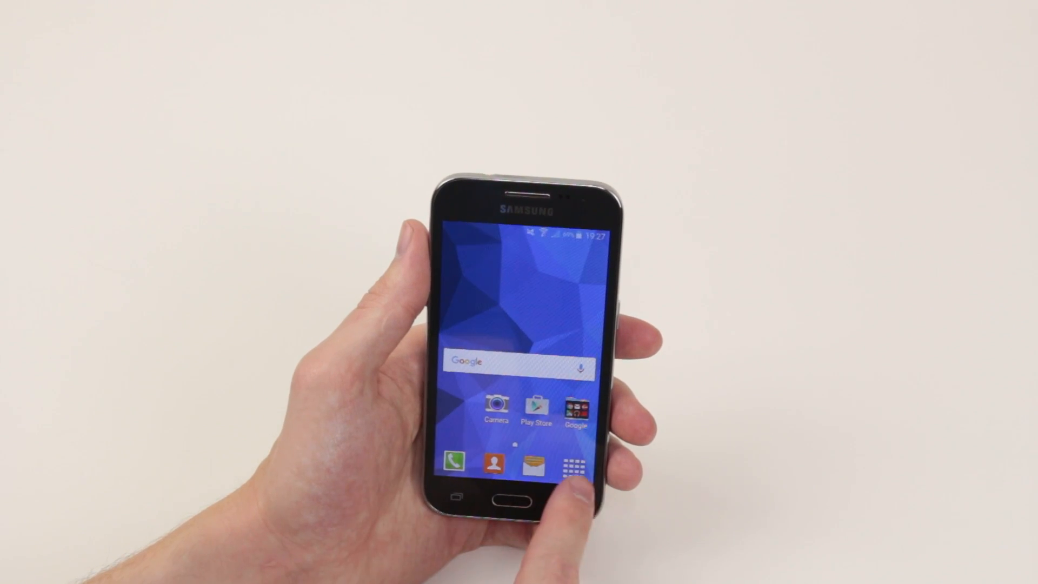
# Launch Google Play Music from the app drawer.
pyautogui.click(578, 466)
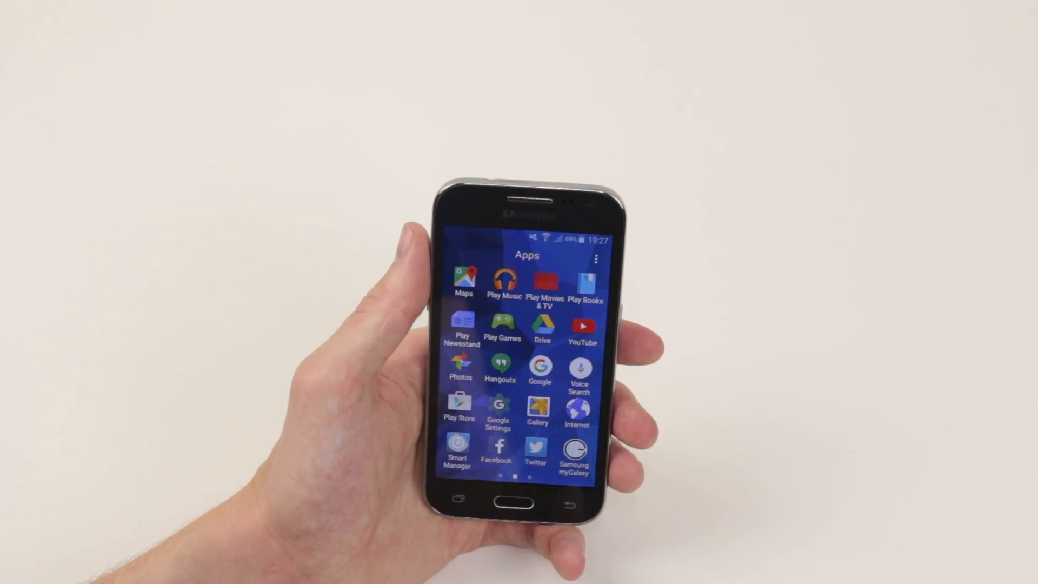
pyautogui.click(503, 278)
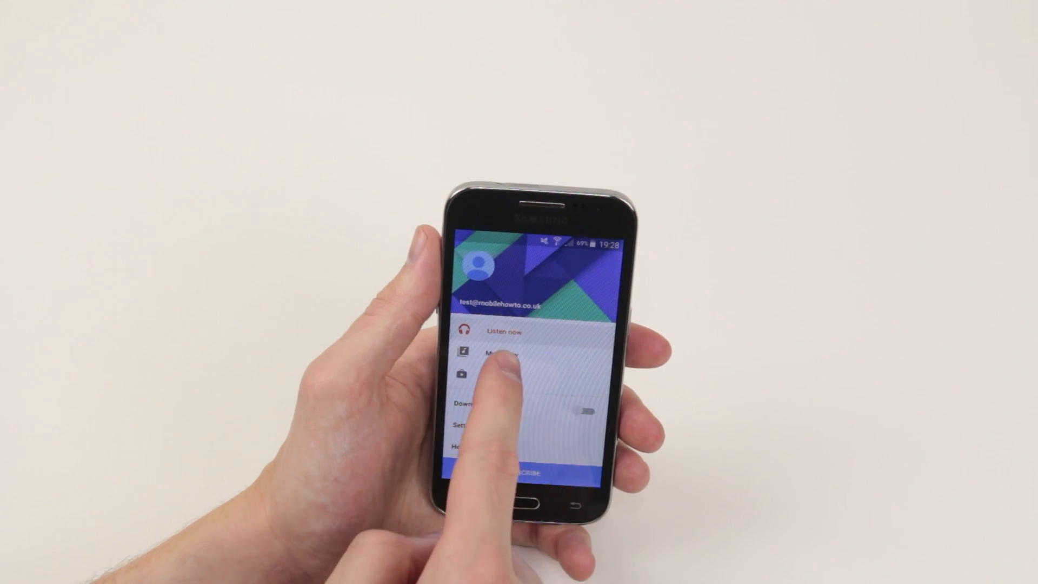
# Go to My Library to see the song Over the Horizon.
pyautogui.click(503, 350)
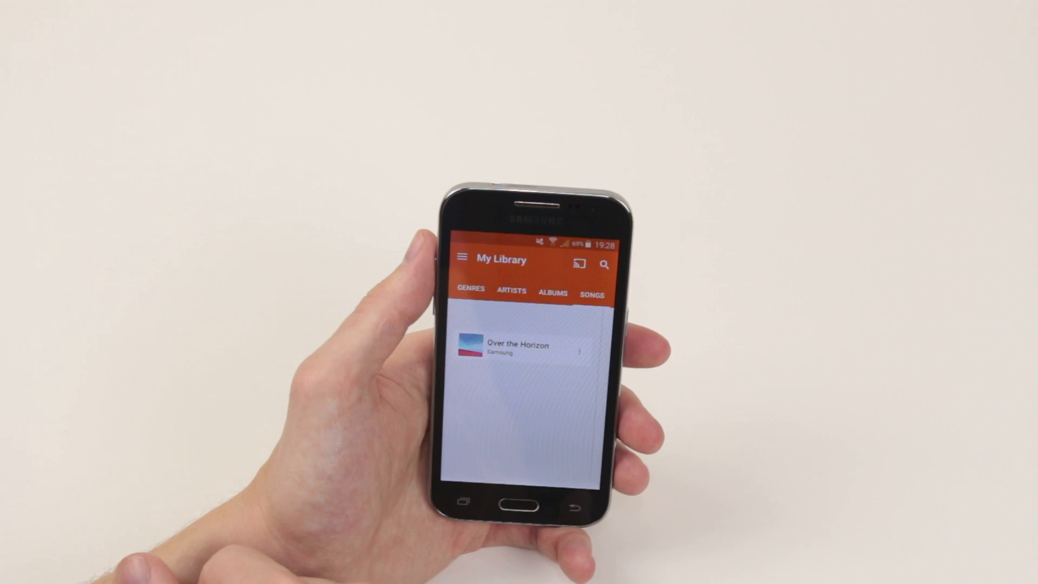
# Play and pause Over the Horizon, then return to the home screen.
pyautogui.click(516, 348)
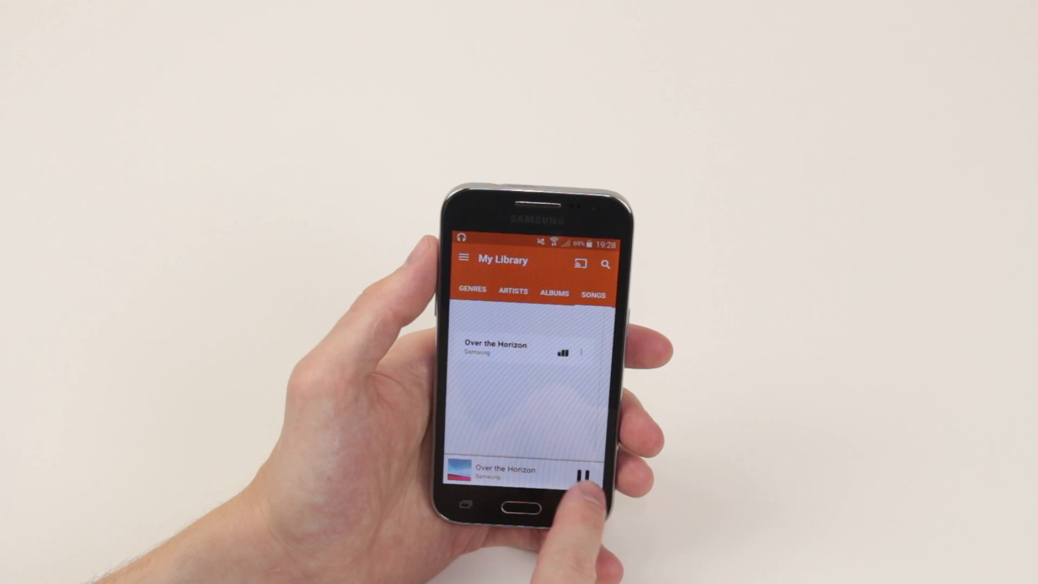
pyautogui.click(585, 472)
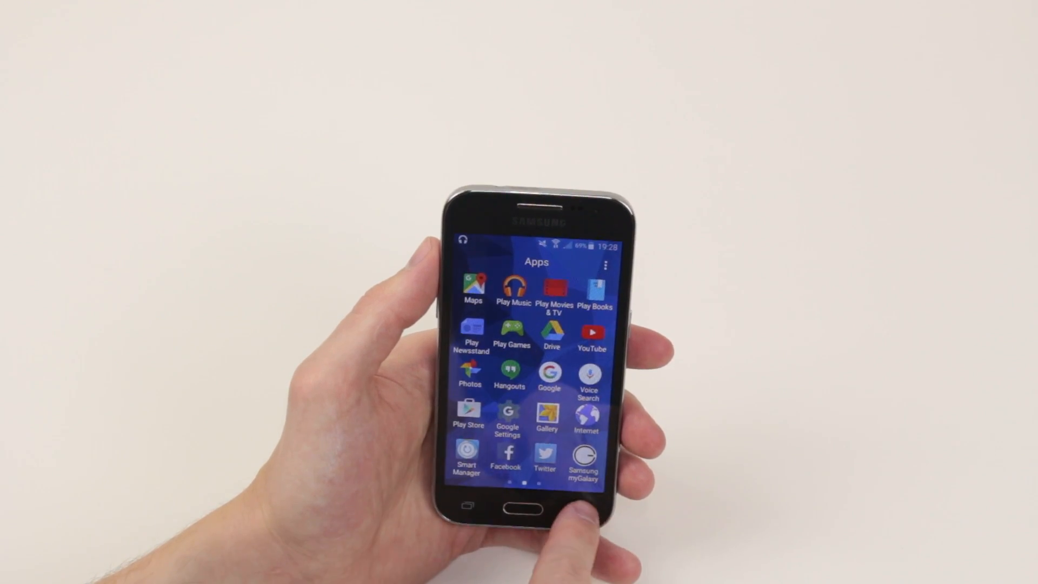
pyautogui.click(521, 504)
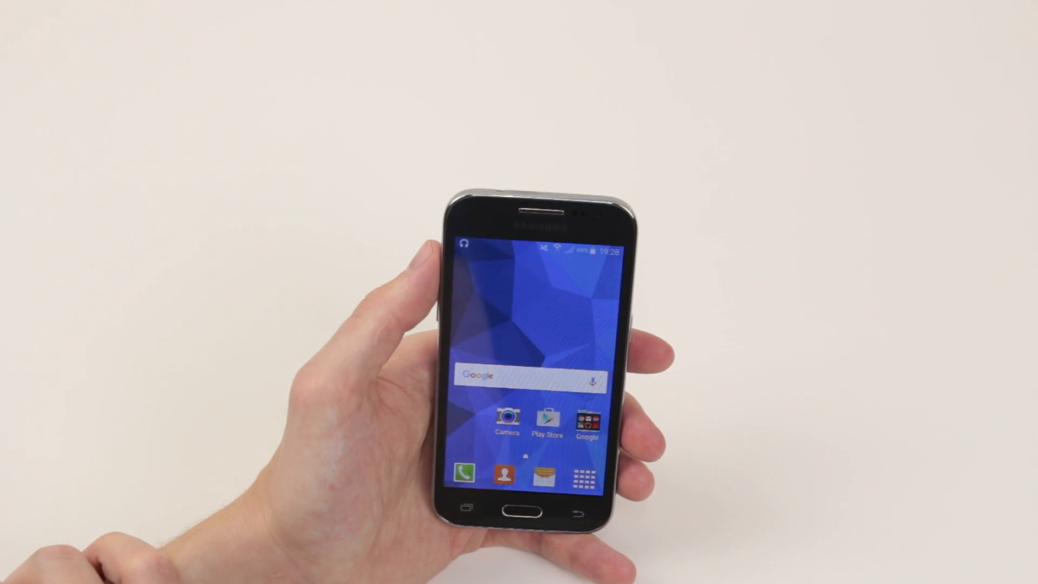